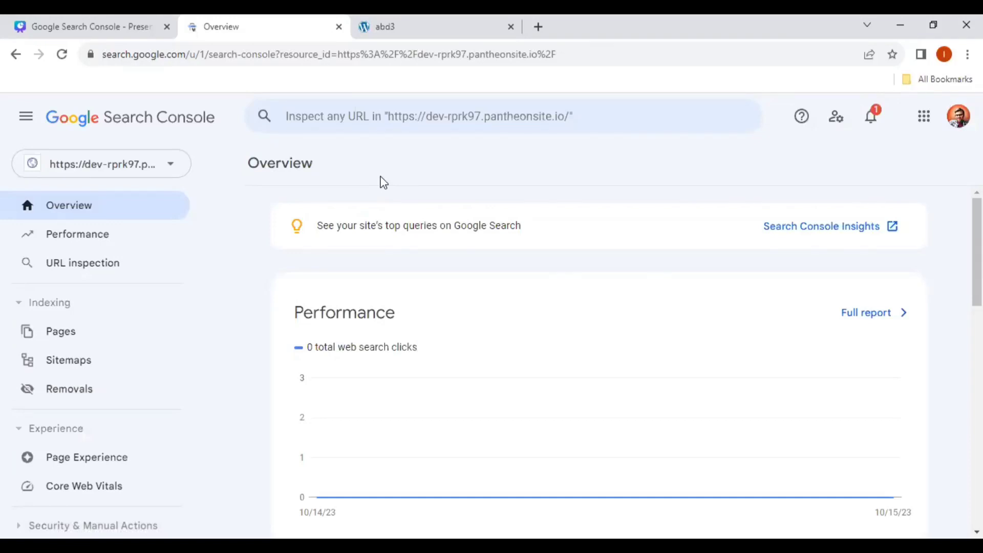
mouse_move(375, 190)
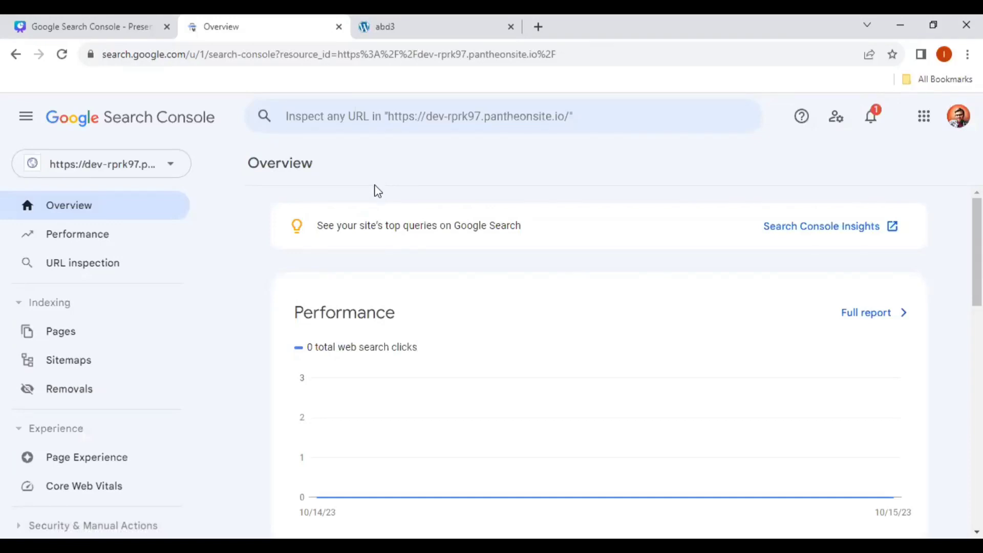
mouse_move(93, 399)
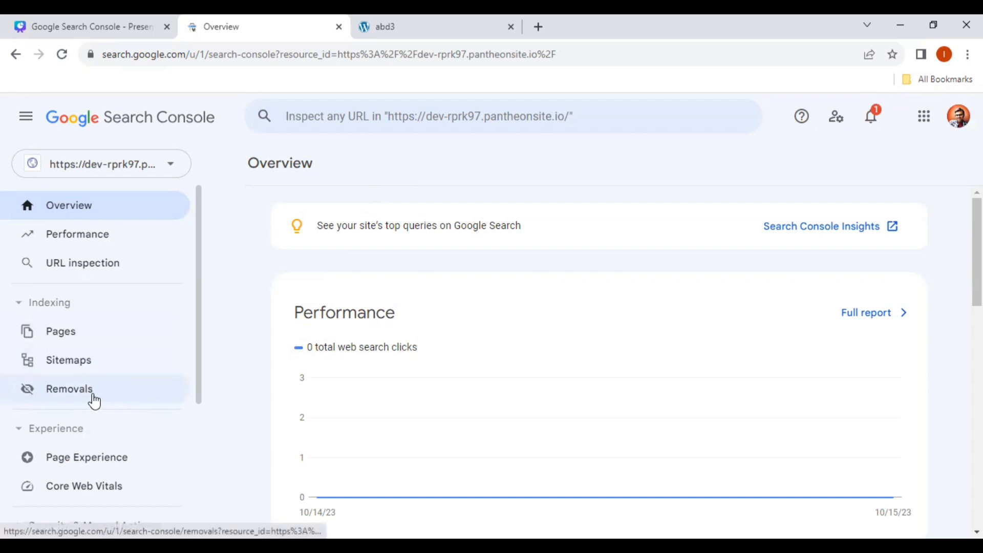
Open Removals, confirm no temporary removals in six months, then view the Outdoor Adventure homepage
left_click(69, 388)
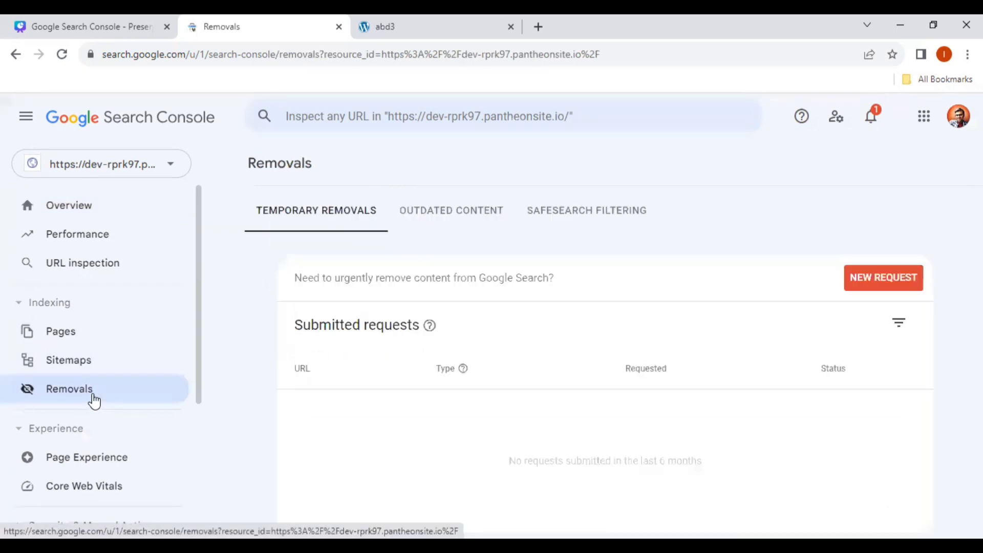
mouse_move(325, 249)
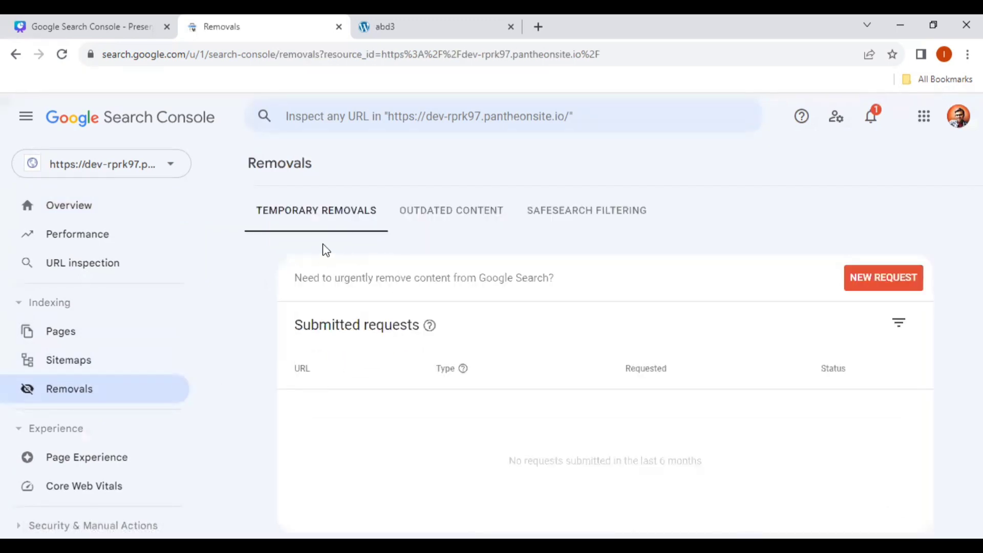
mouse_move(453, 231)
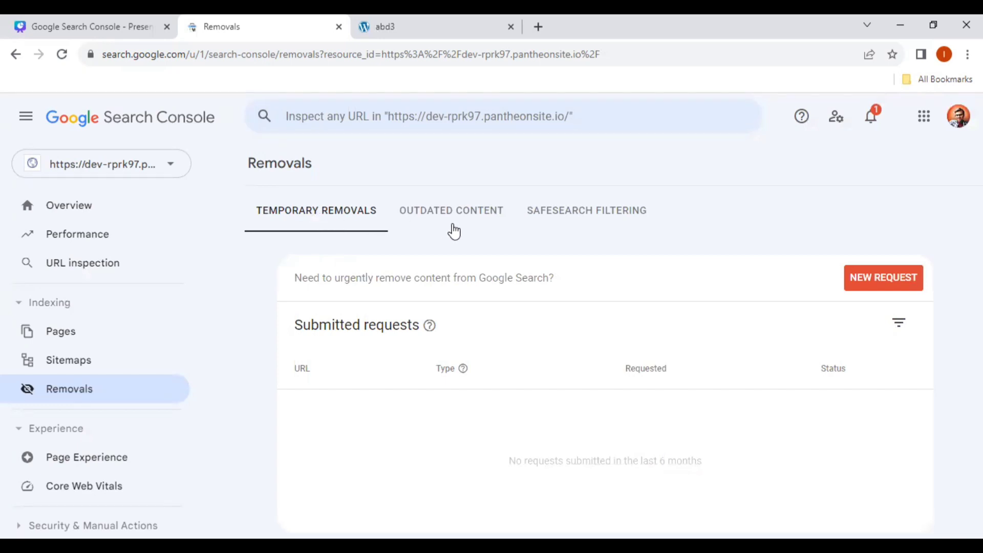
mouse_move(606, 229)
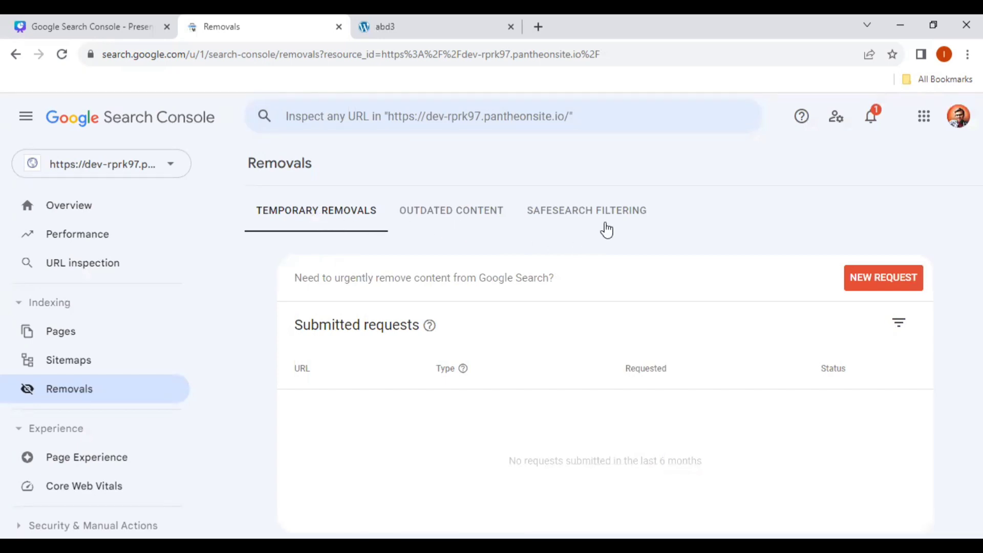
mouse_move(566, 281)
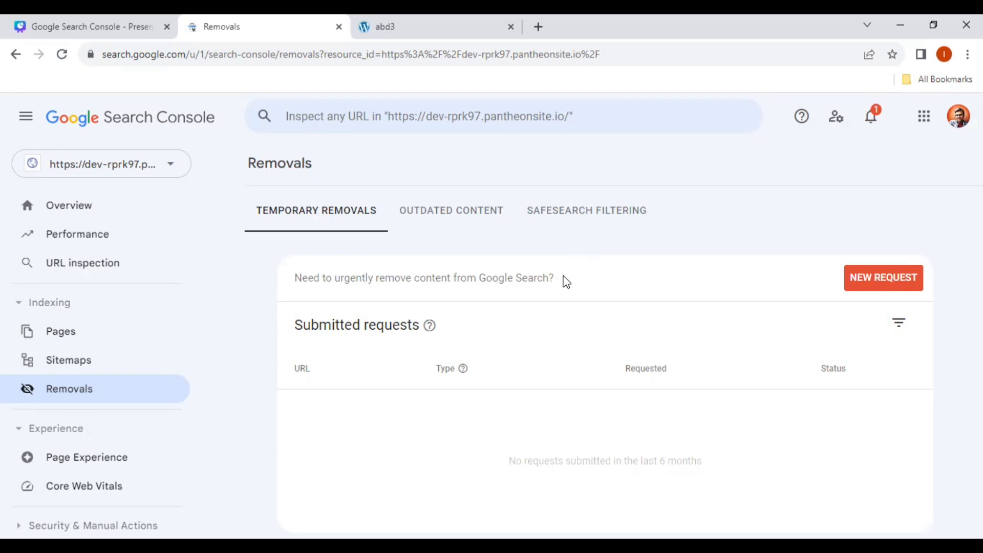
mouse_move(184, 385)
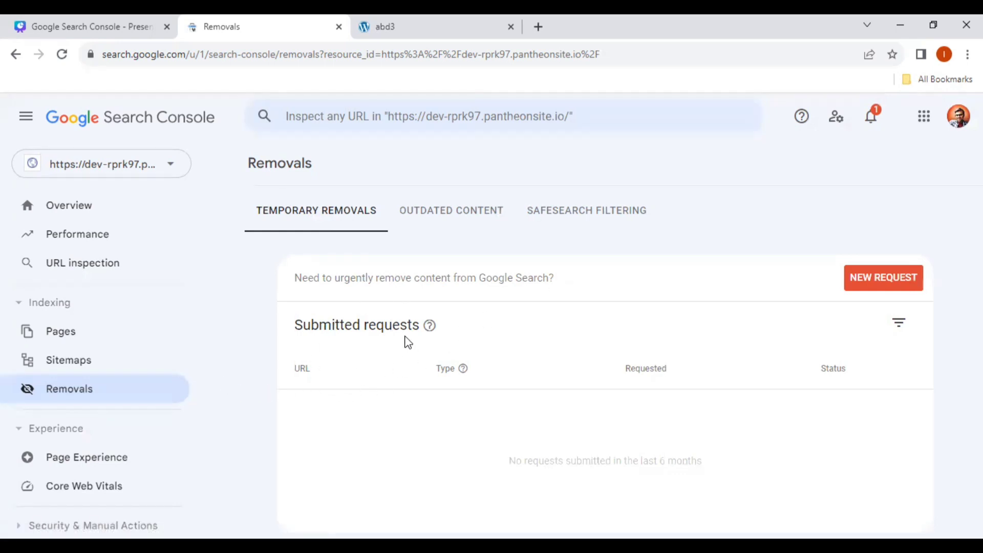
left_click(435, 26)
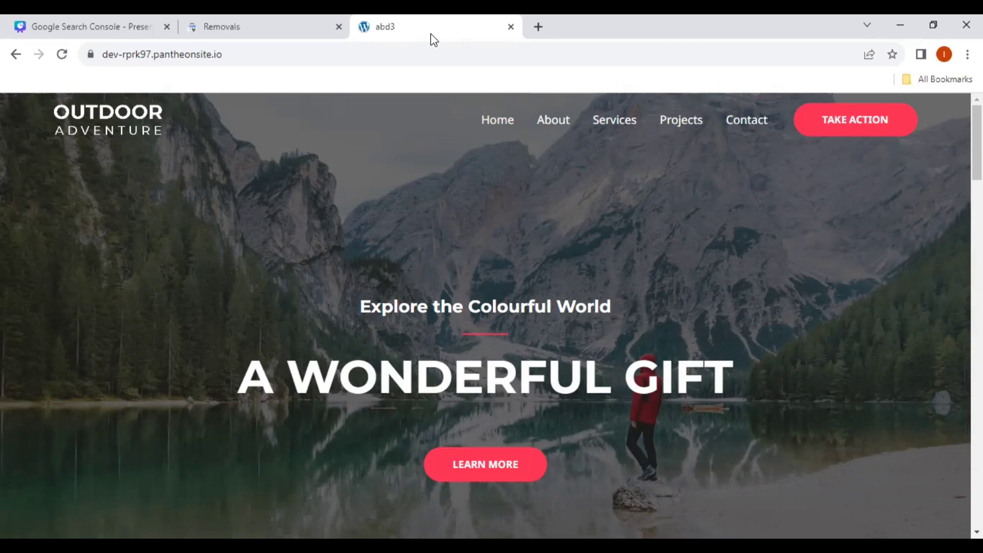
mouse_move(558, 129)
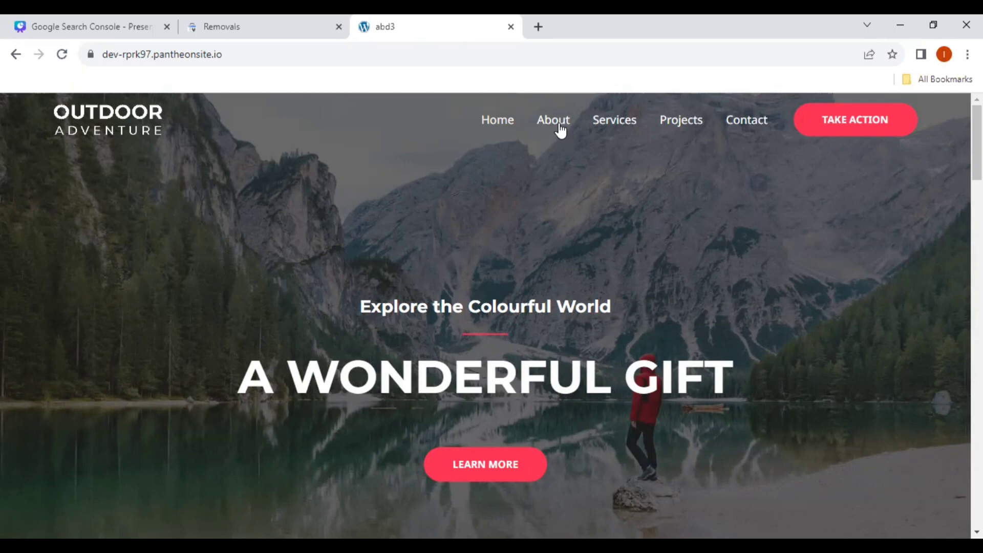
mouse_move(553, 120)
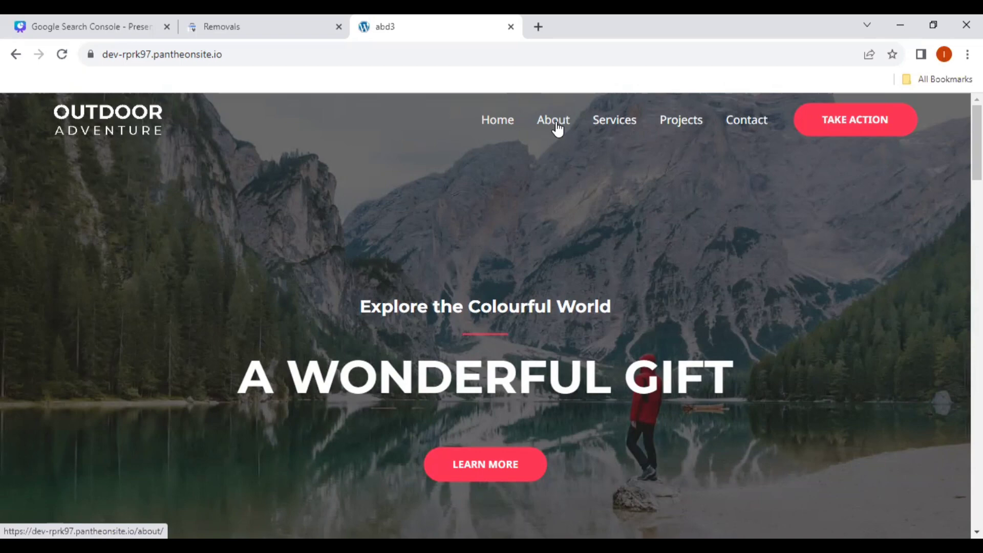
Open the 'Who We Are?' About page, select its URL, and return to Removals
left_click(553, 119)
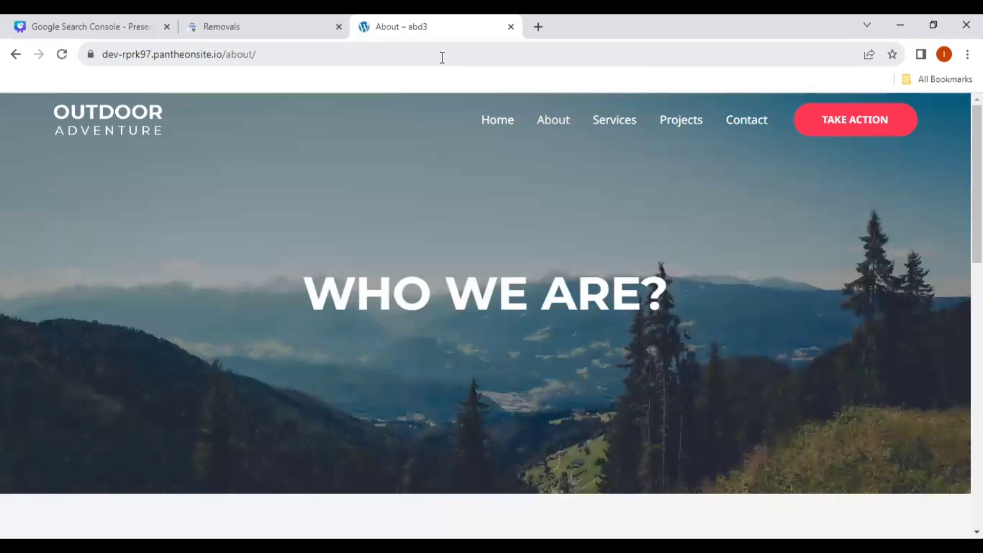
left_click(178, 54)
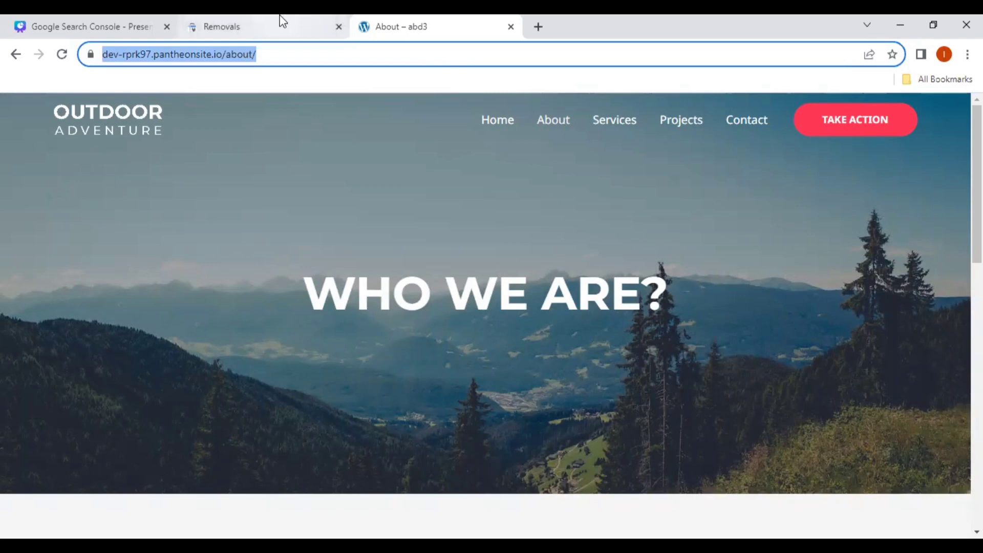
left_click(220, 26)
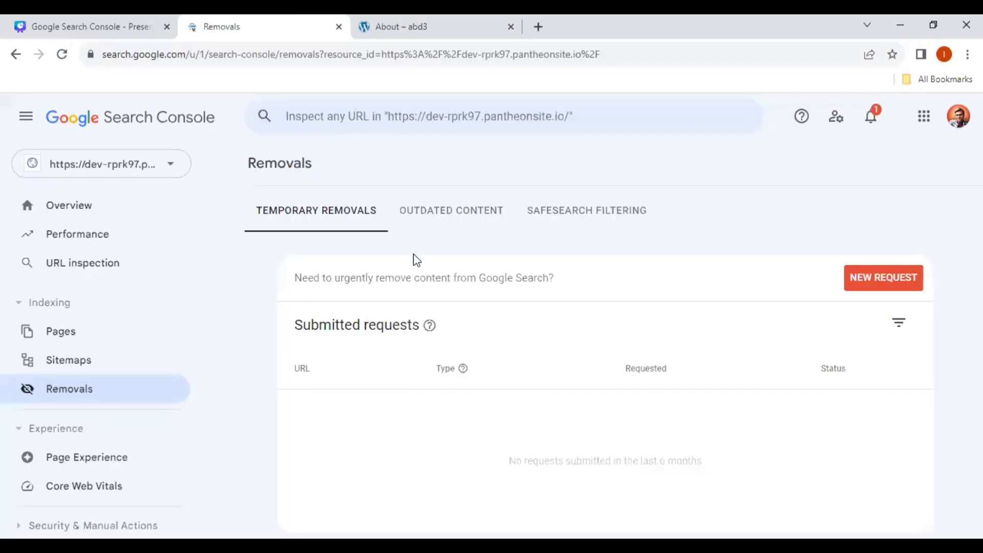
mouse_move(883, 282)
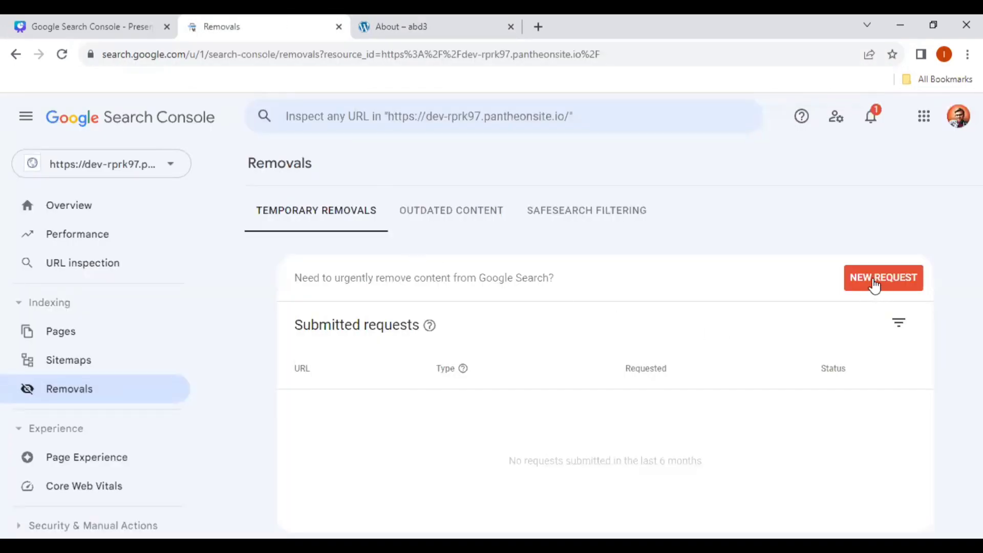
left_click(883, 277)
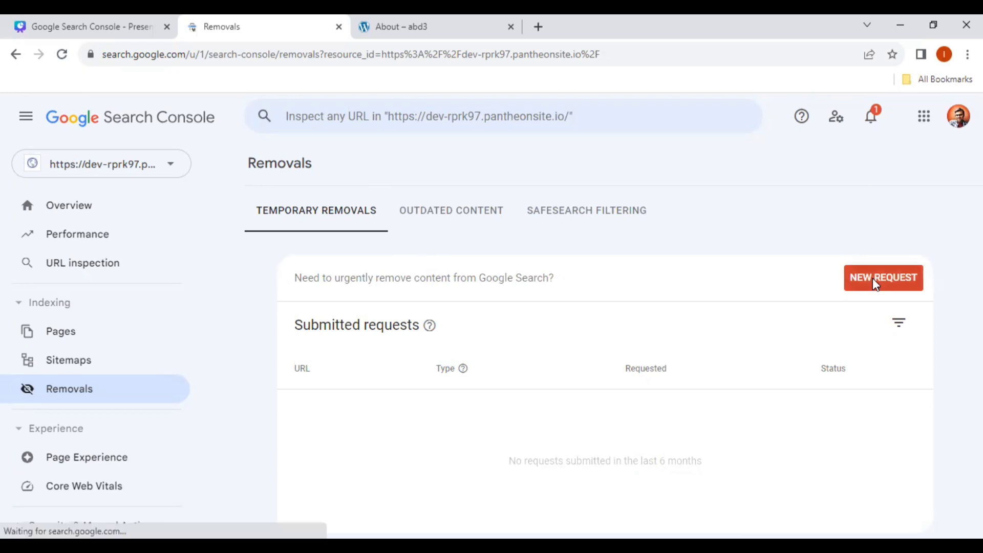
left_click(883, 277)
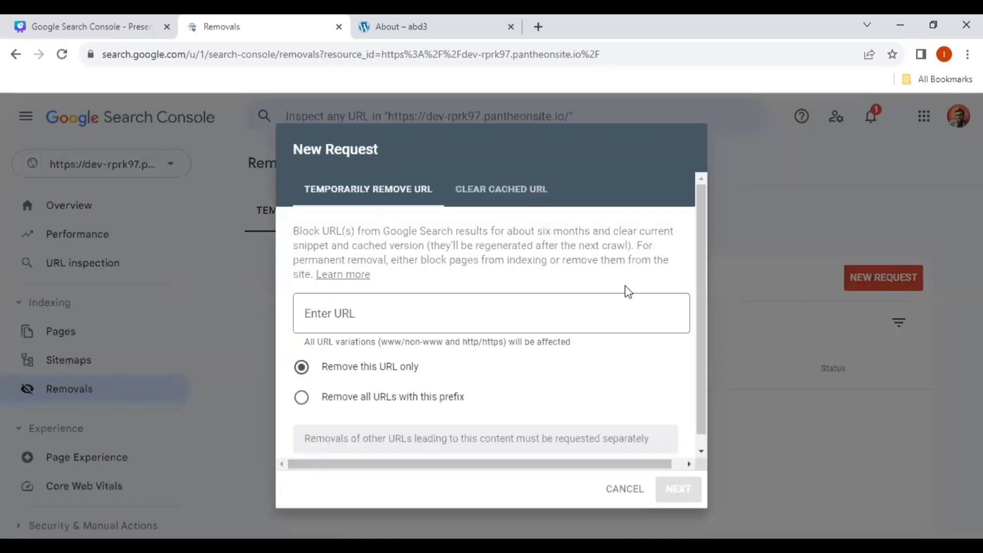
left_click(492, 313)
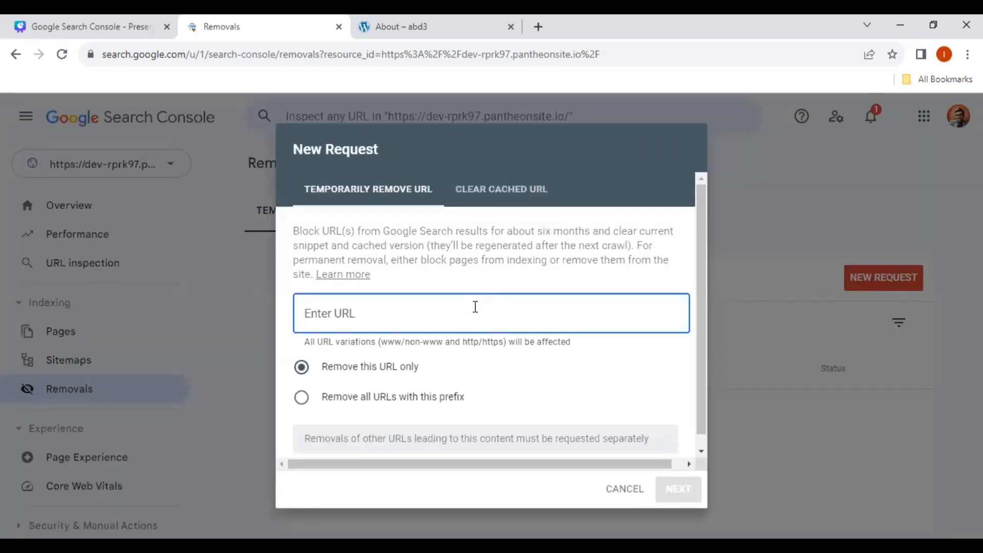
type("https://dev-rprk97.pantheonsite.io/about/")
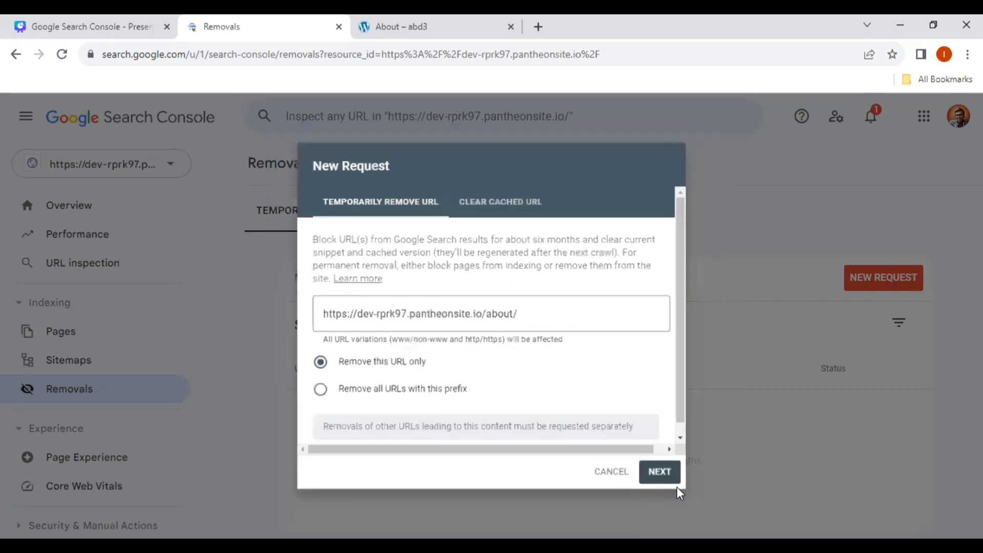
Confirm the About page removal and submit it, leaving it 'Processing request'
left_click(659, 471)
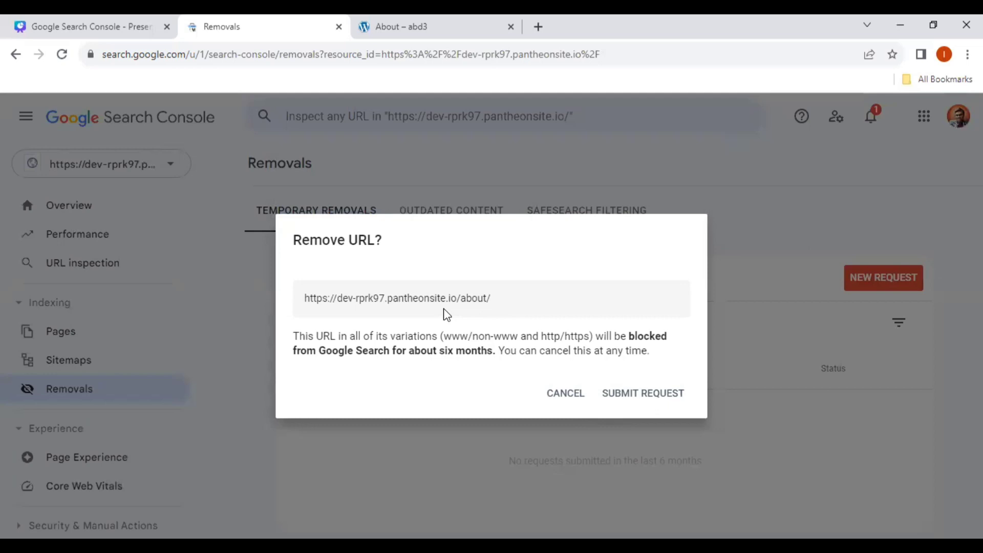
mouse_move(357, 305)
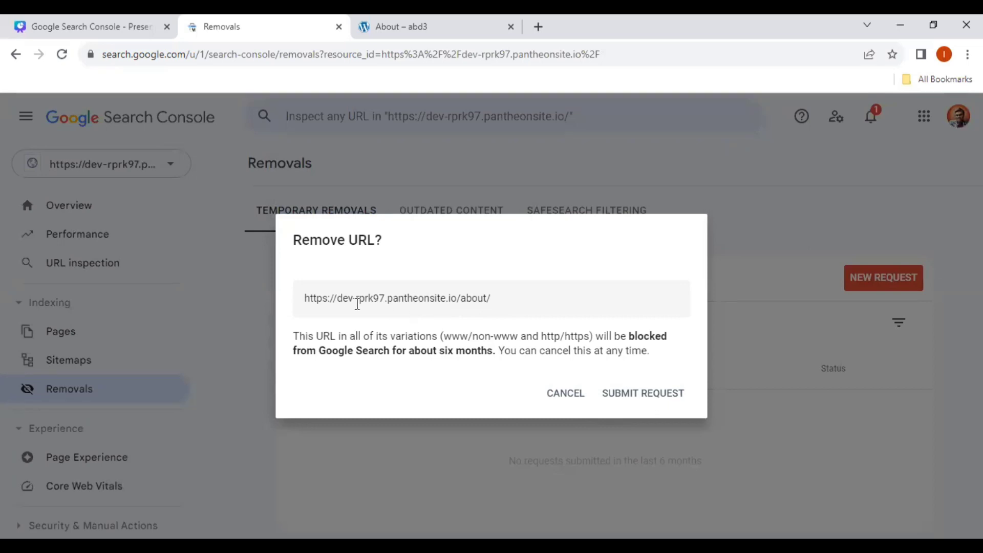
mouse_move(536, 319)
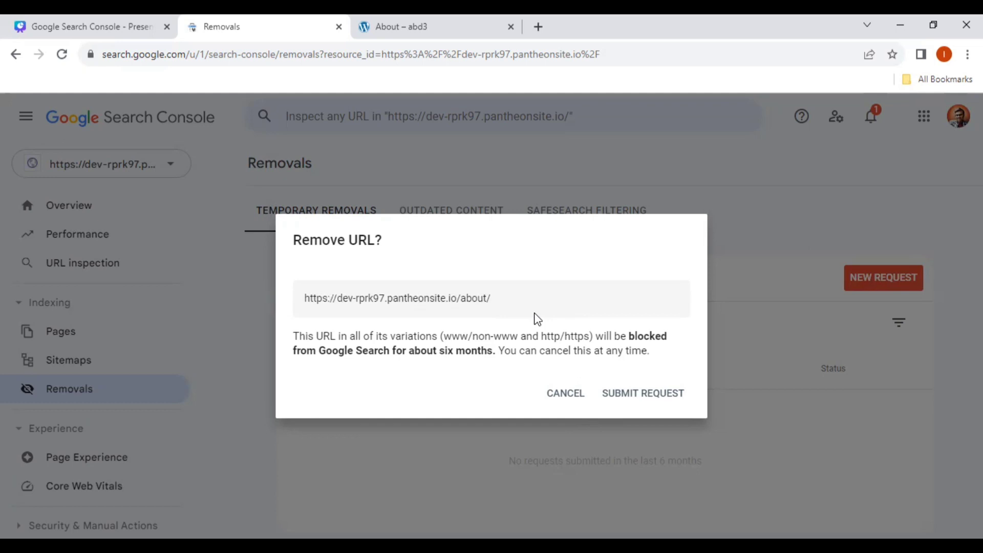
mouse_move(659, 405)
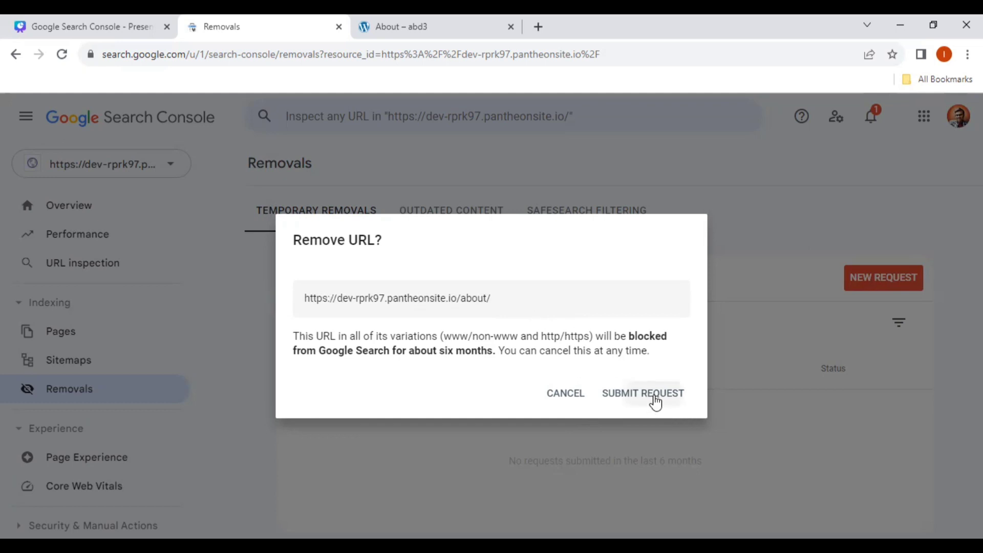
left_click(642, 393)
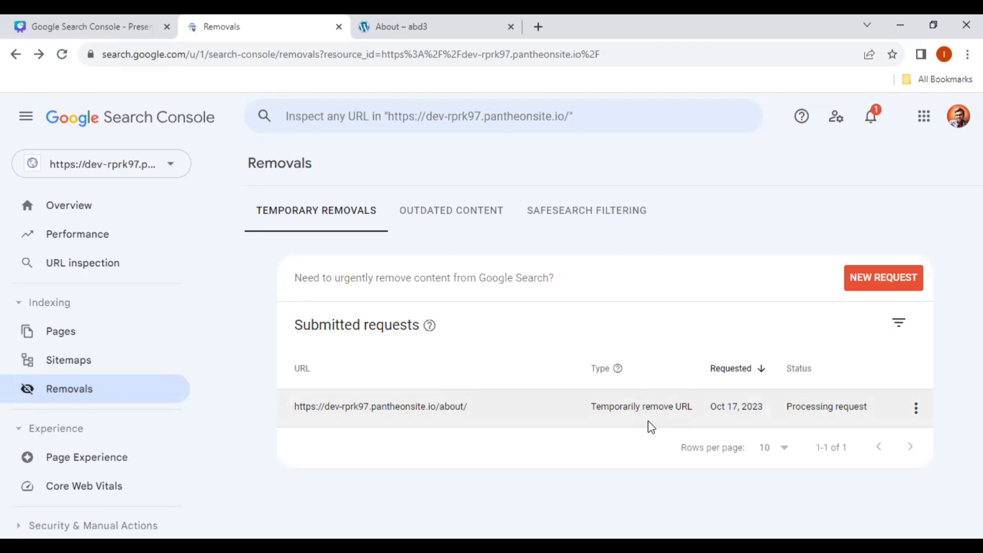
mouse_move(641, 428)
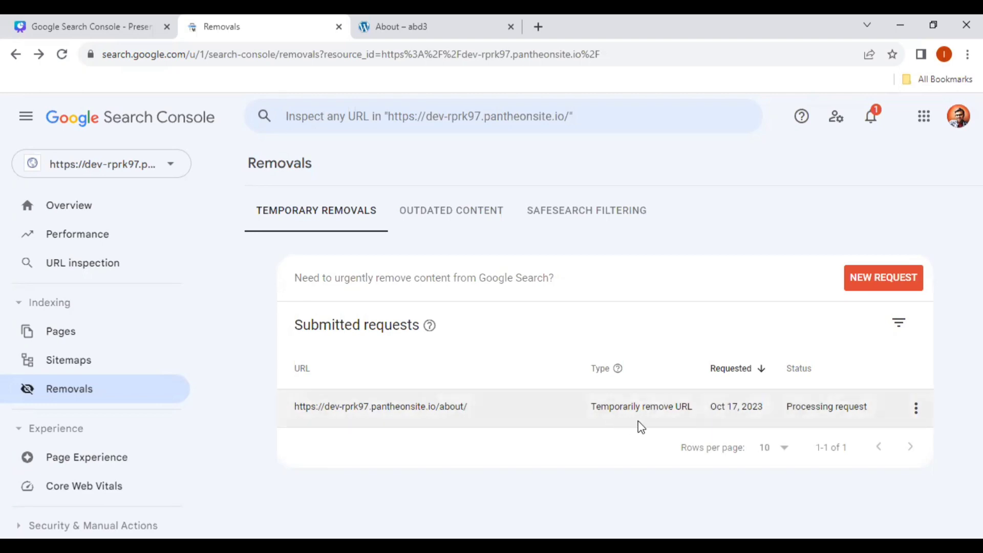
mouse_move(667, 443)
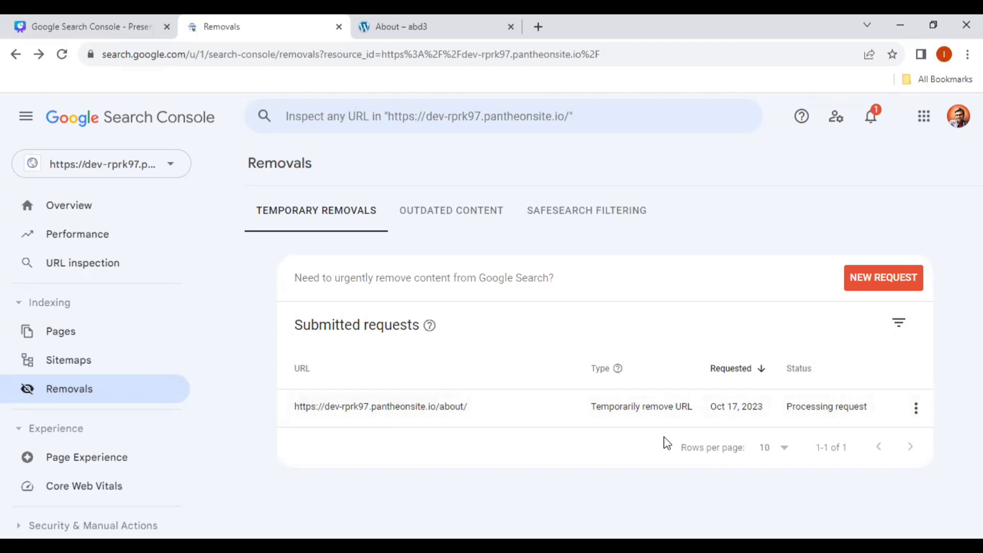
mouse_move(489, 422)
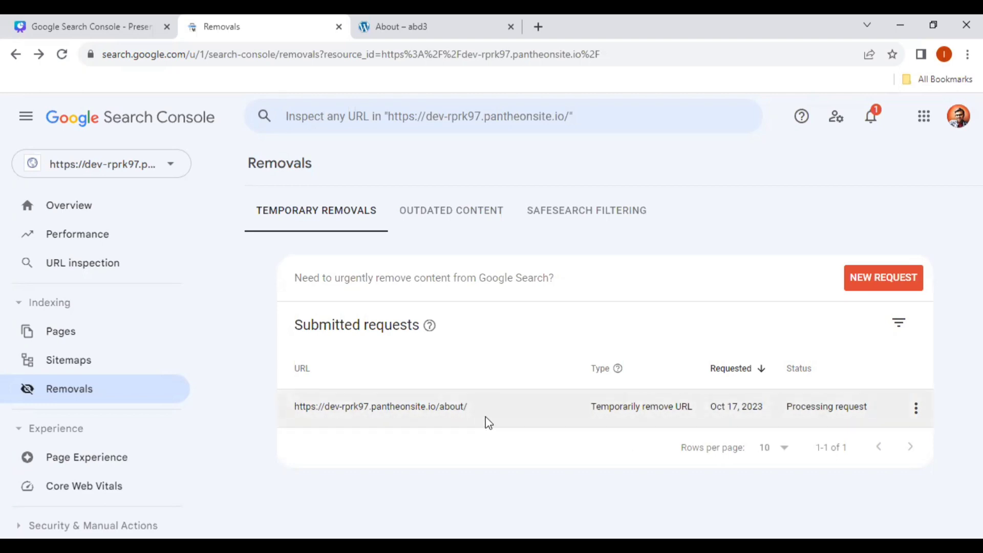
mouse_move(555, 416)
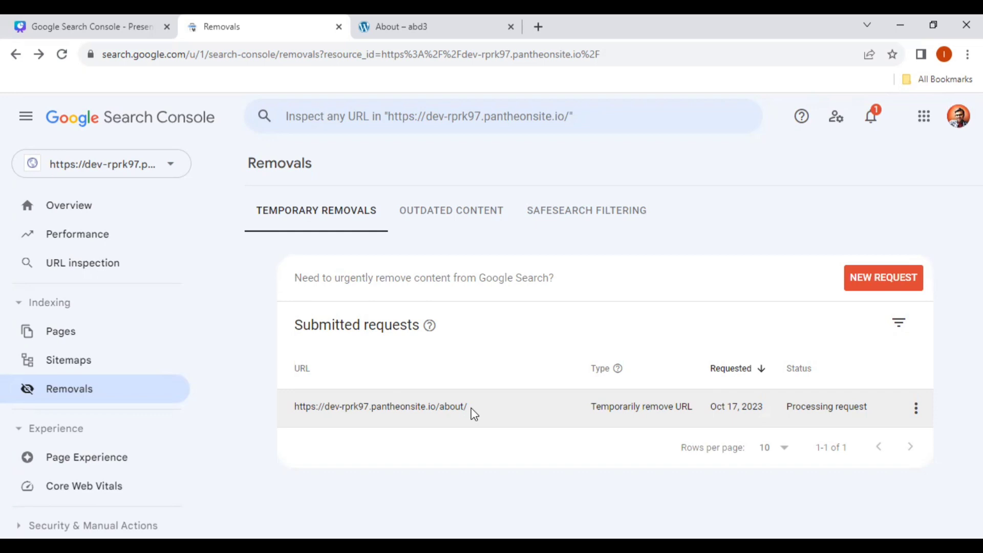
mouse_move(560, 381)
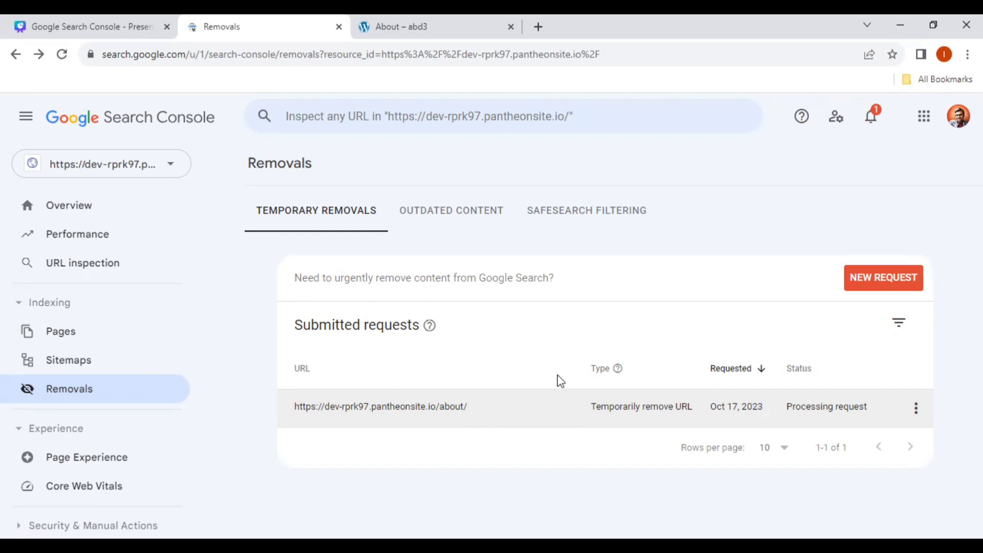
mouse_move(883, 277)
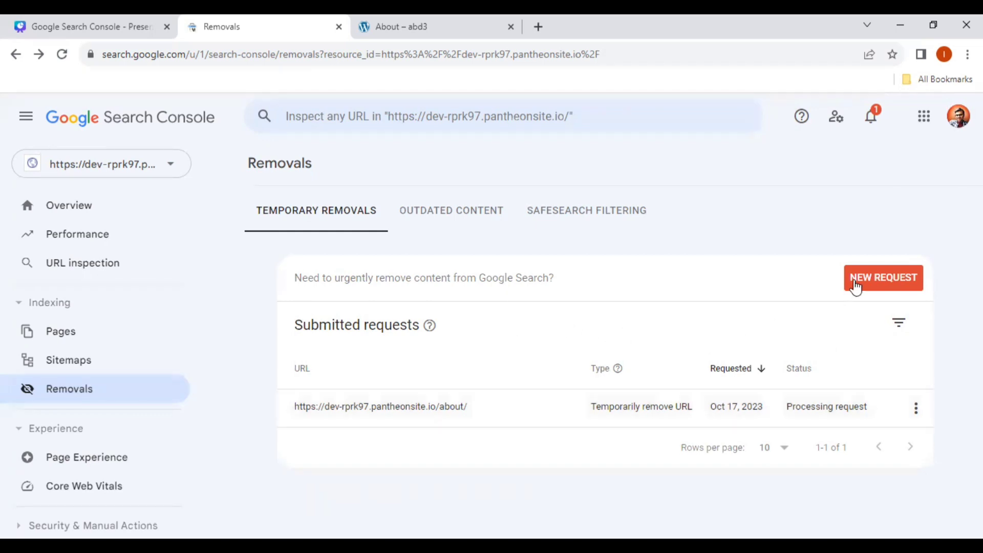
mouse_move(558, 419)
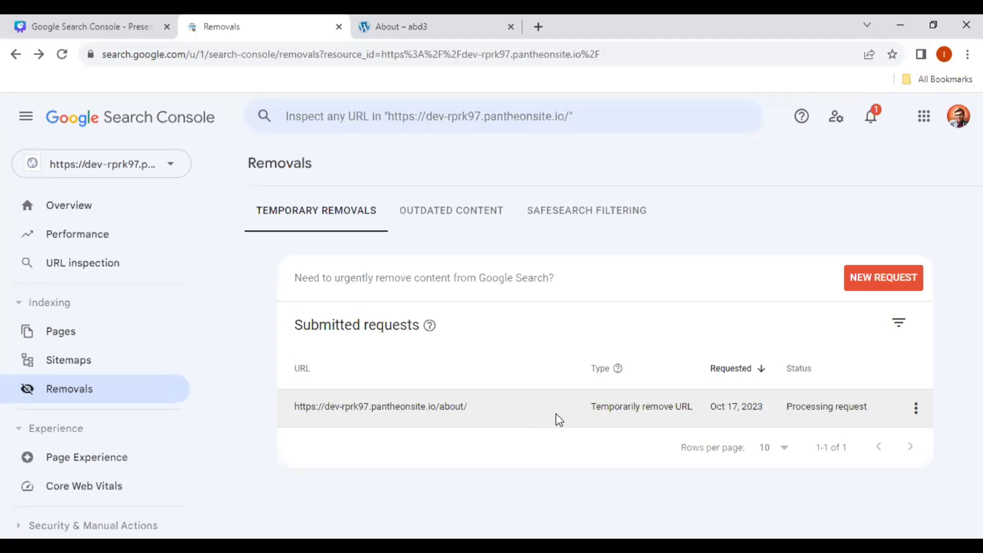
mouse_move(608, 439)
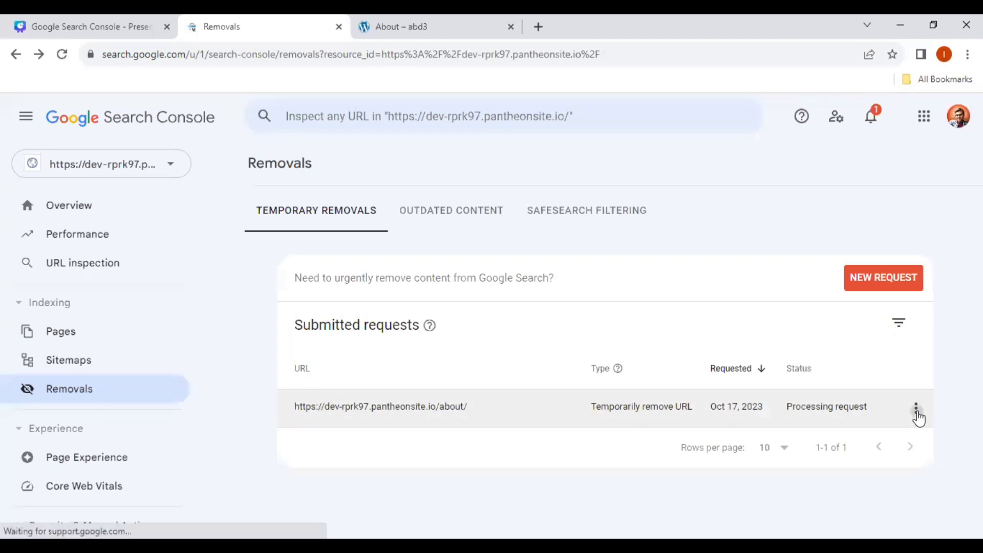
Cancel the About page's temporary removal request so it shows 'Request canceled'
left_click(916, 406)
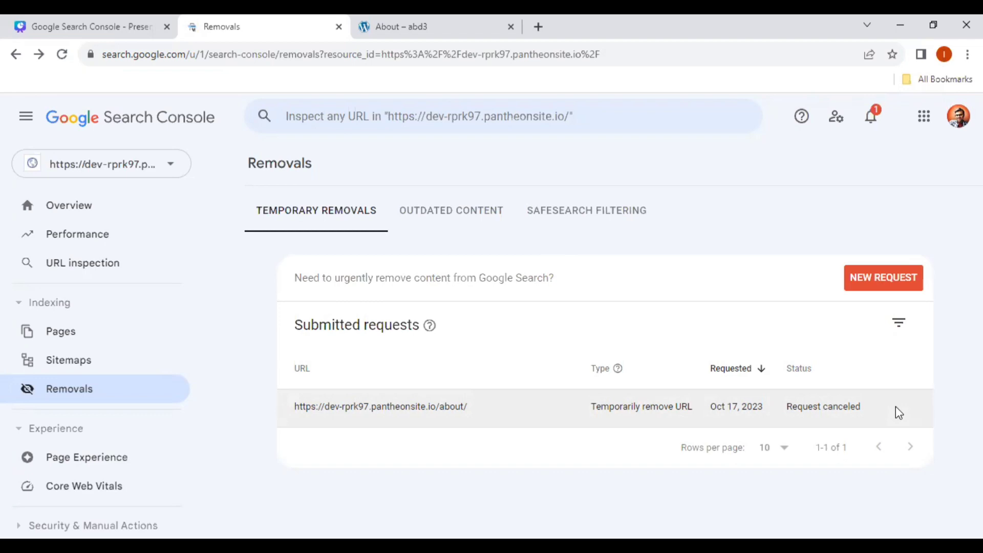
mouse_move(784, 416)
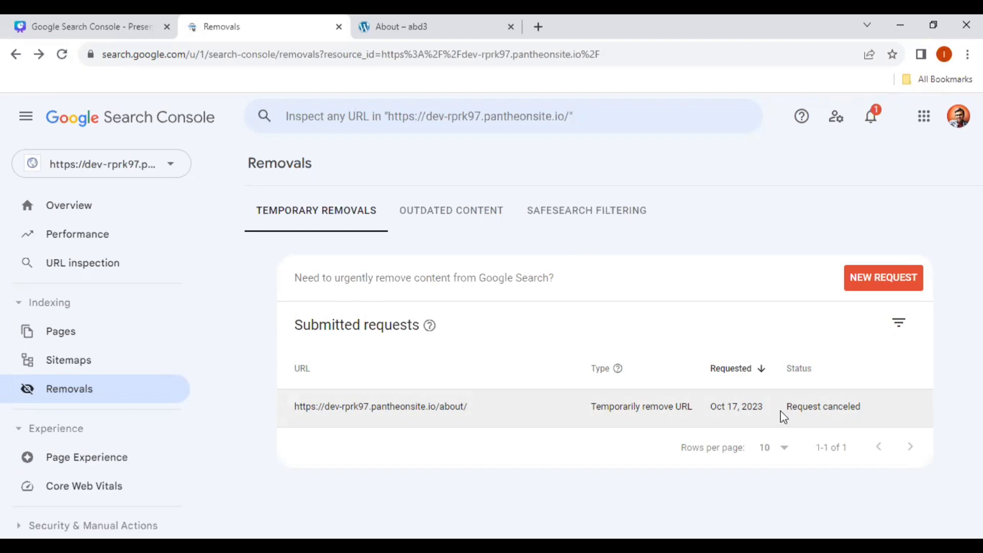
mouse_move(865, 419)
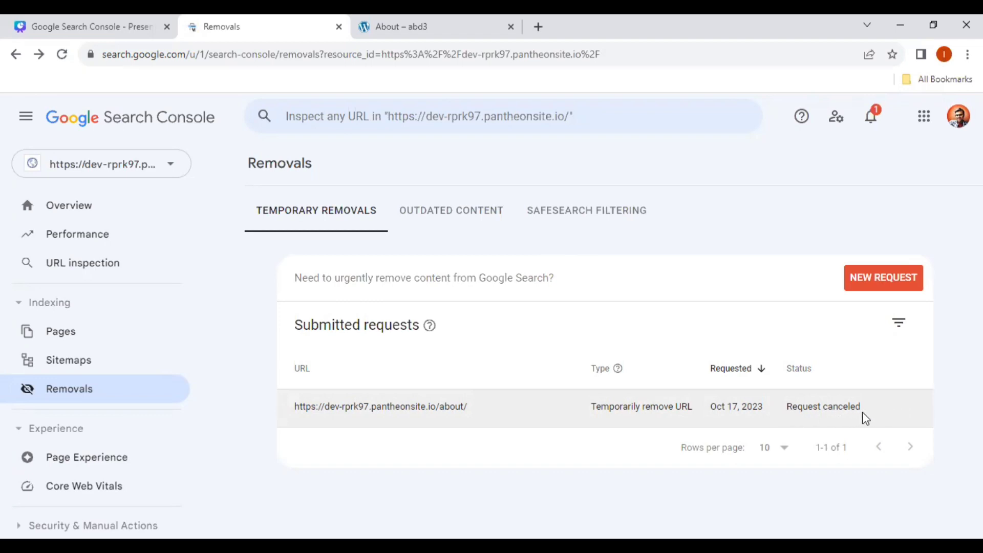
mouse_move(438, 237)
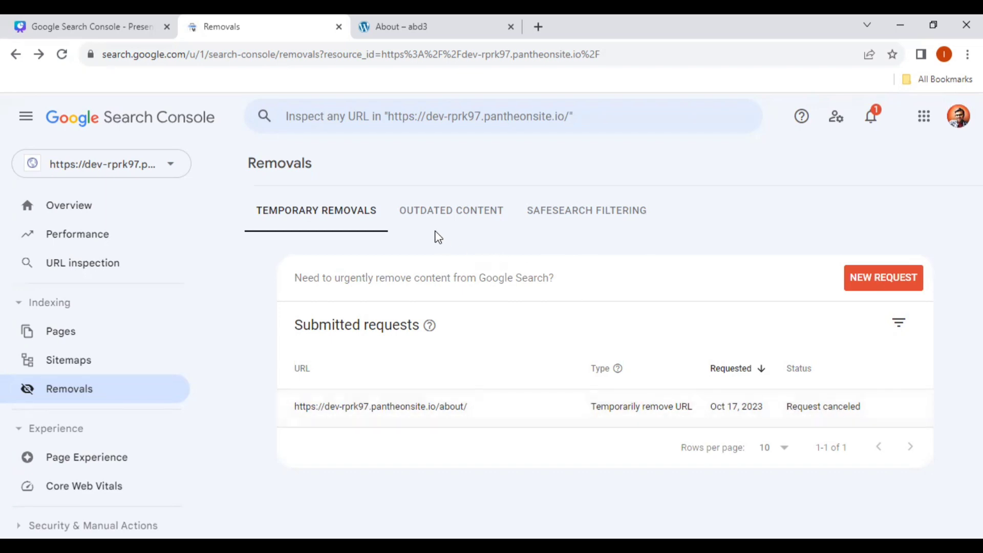
Switch between Outdated Content and SafeSearch Filtering tabs, ending on empty SafeSearch Filtering
left_click(450, 210)
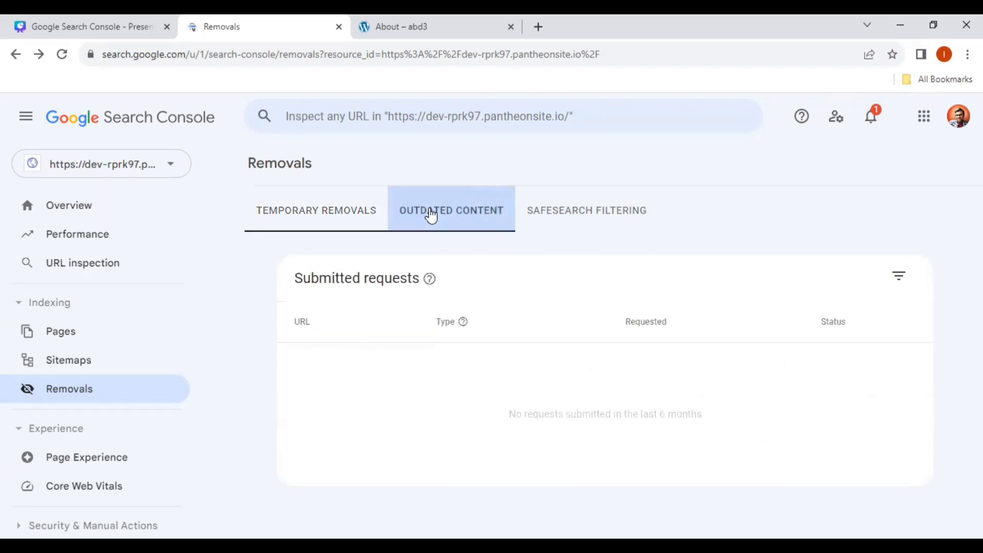
mouse_move(594, 219)
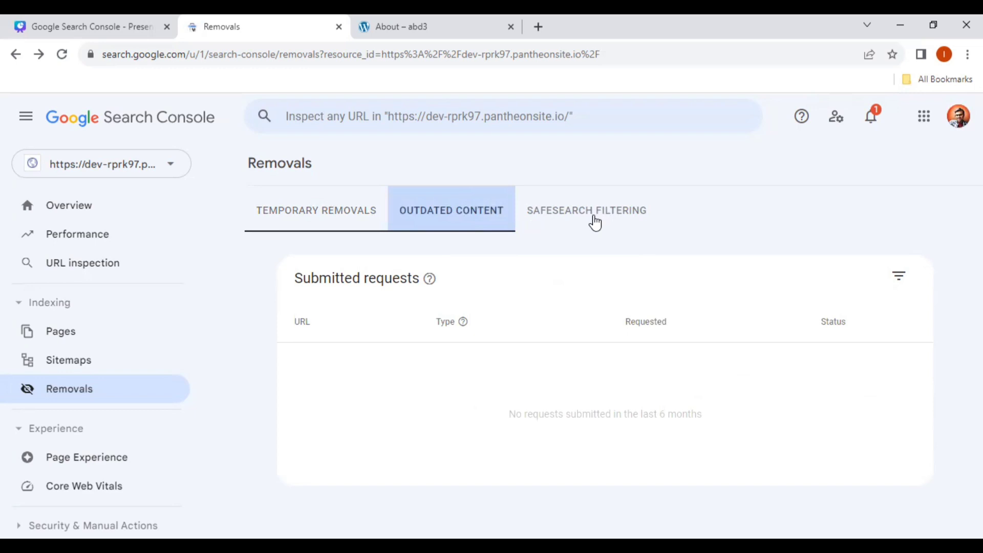
left_click(450, 210)
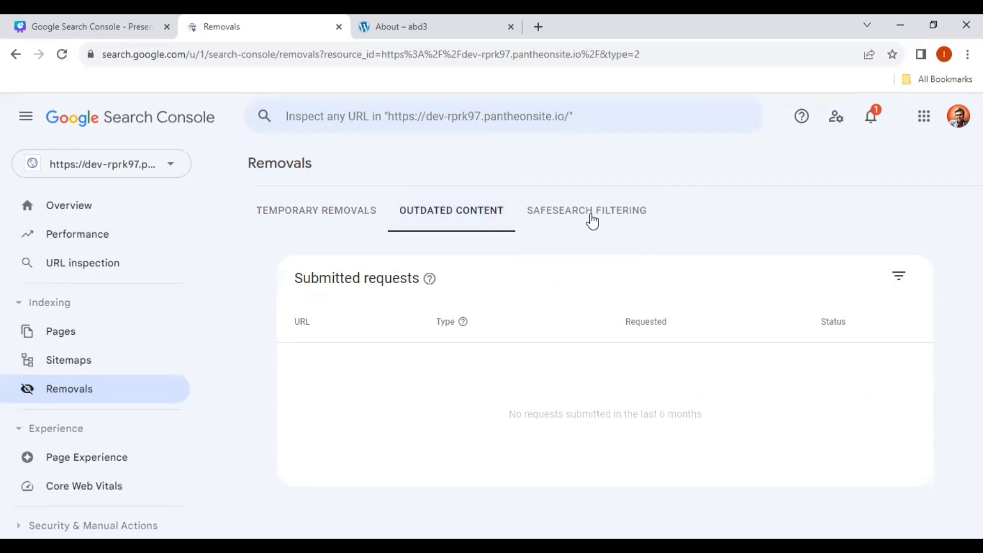
left_click(586, 210)
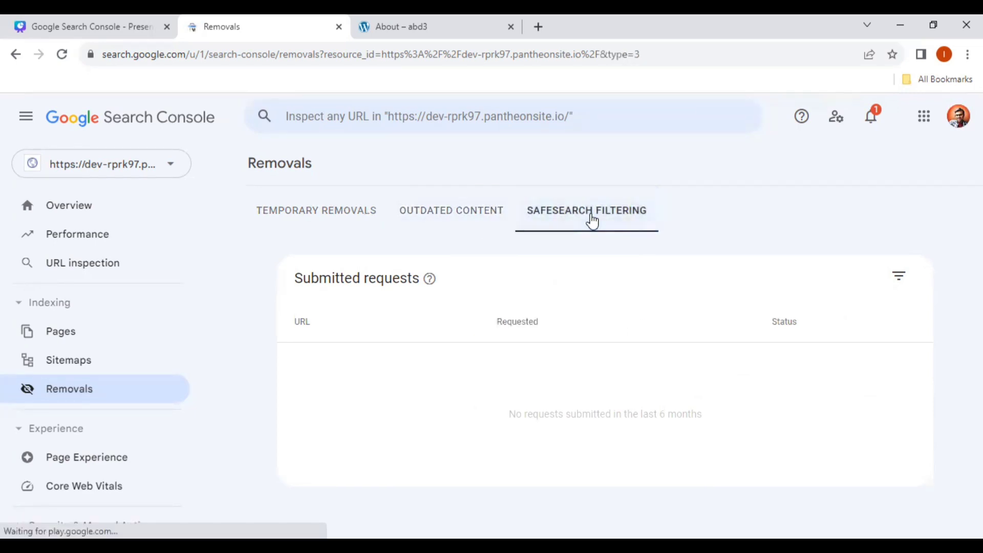
left_click(450, 210)
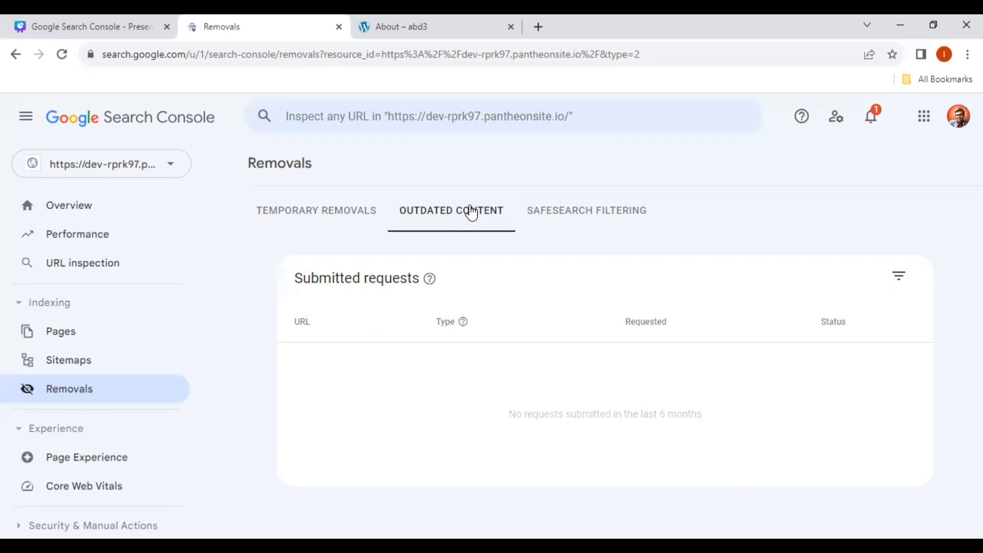
left_click(586, 210)
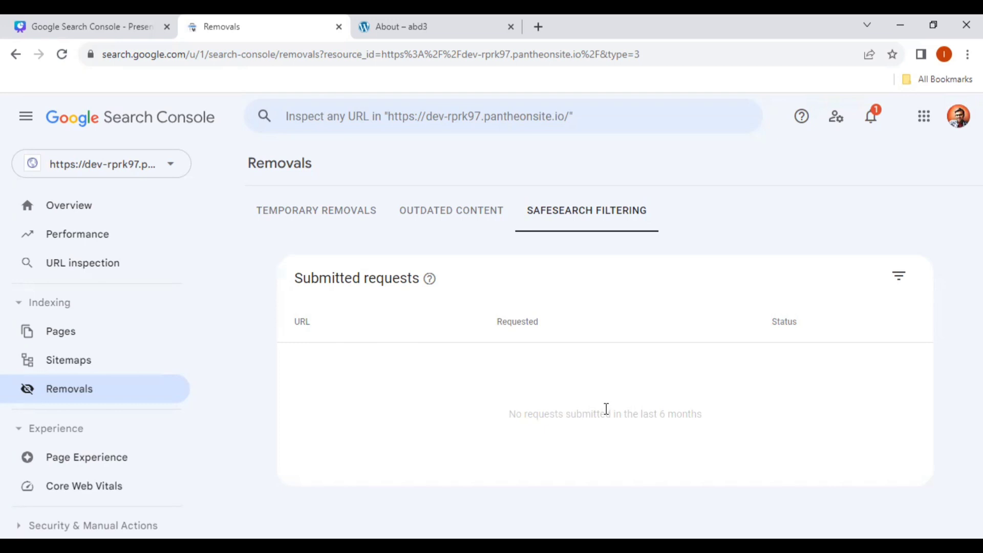
mouse_move(435, 218)
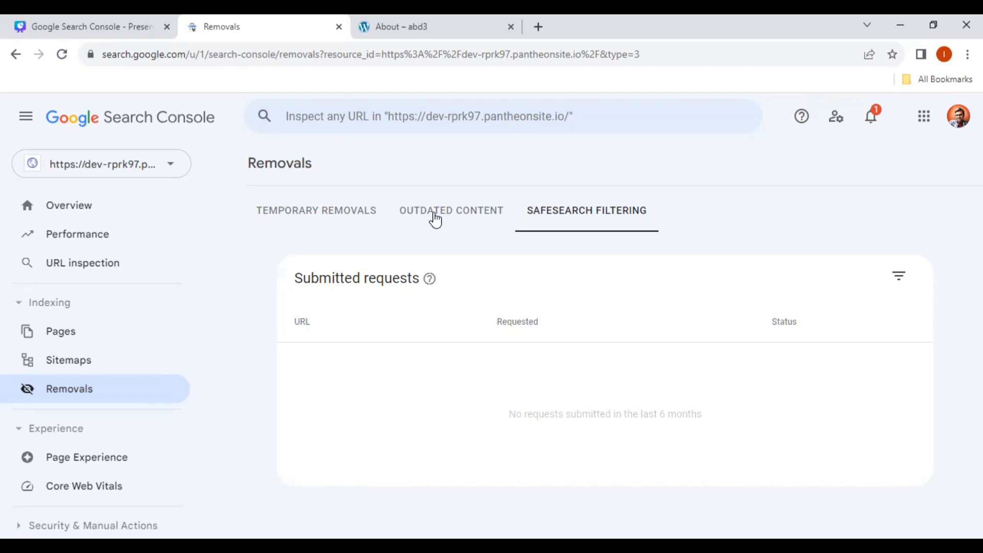
Toggle through SafeSearch Filtering and finish on the empty Outdated Content list
left_click(450, 210)
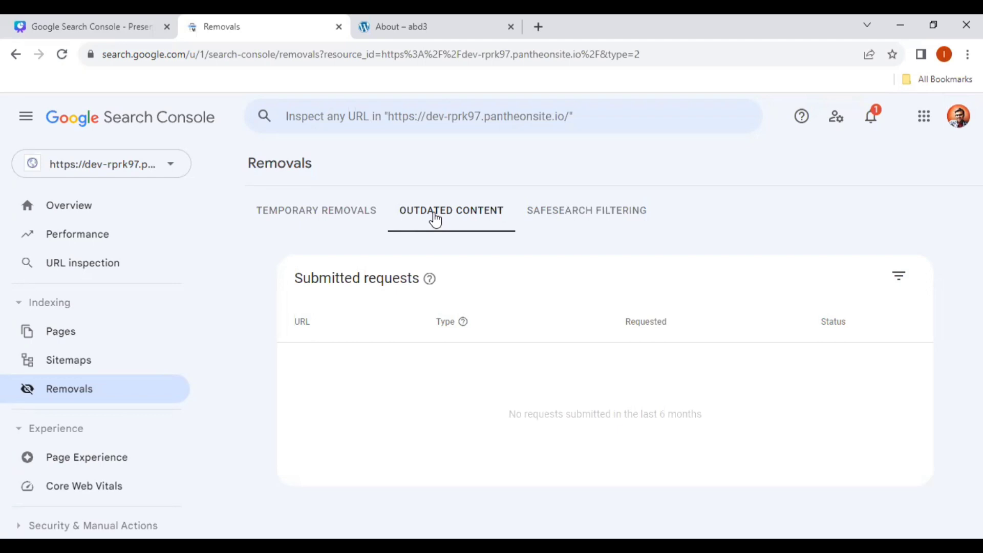
mouse_move(574, 406)
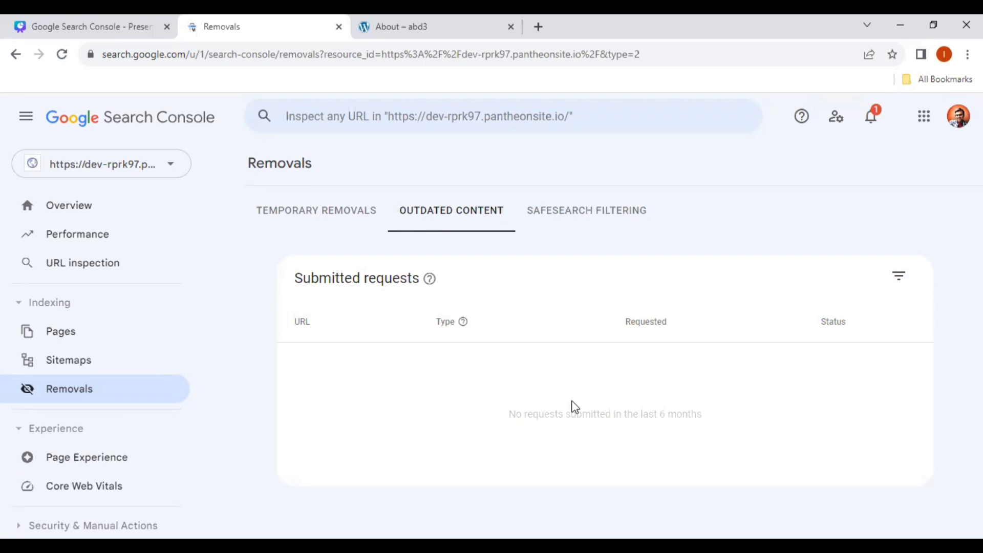
mouse_move(600, 223)
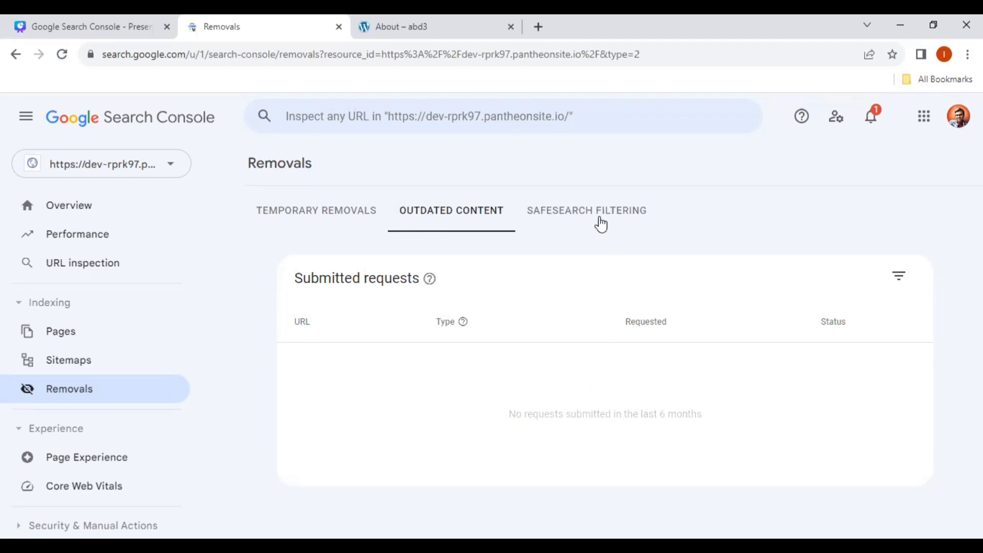
left_click(586, 210)
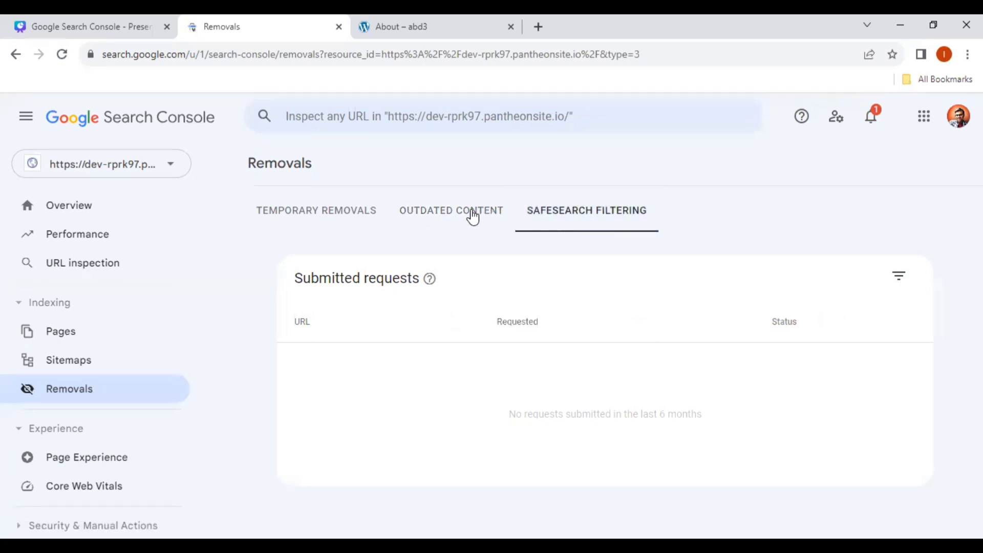
left_click(451, 210)
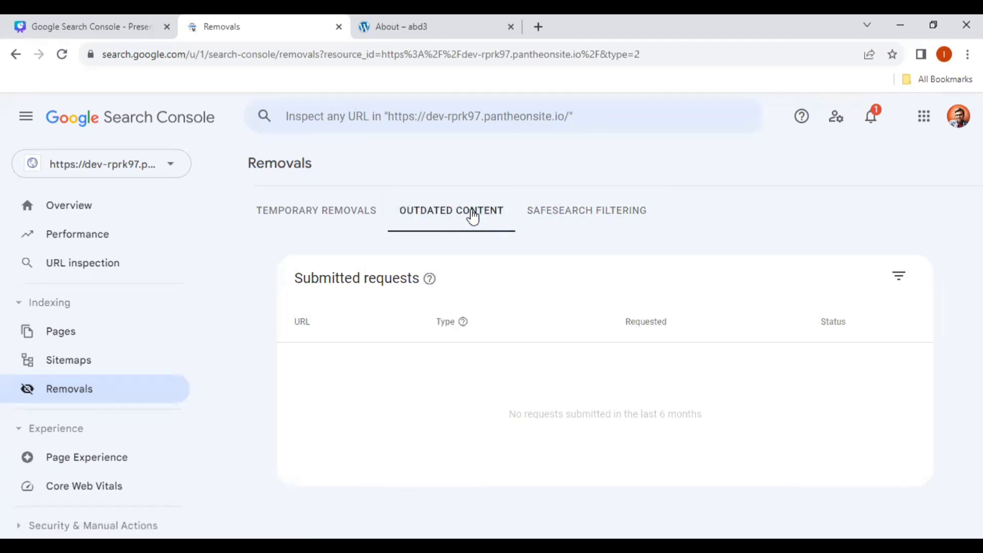